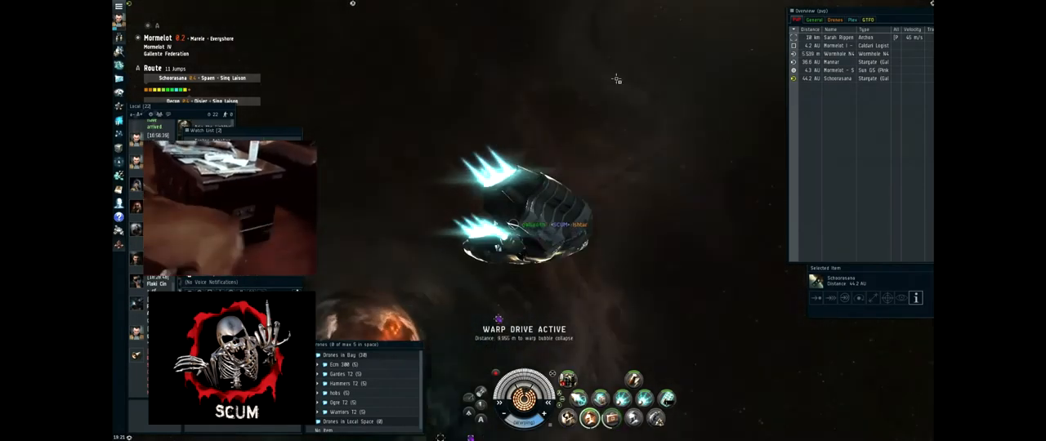
# Right-click a hostile on grid to bring up actions for engaging the Tengu
pyautogui.rightClick(837, 37)
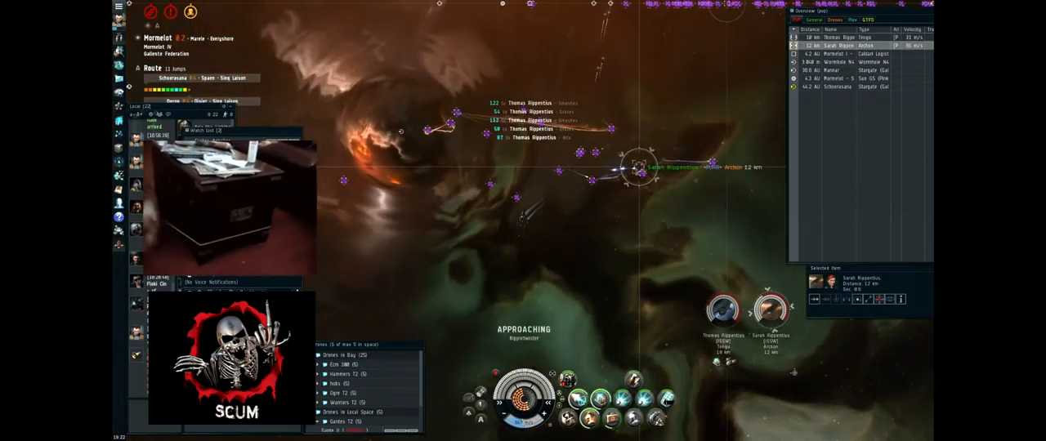
# Open the action menu on the targeted Archon once the Tengu is destroyed
pyautogui.rightClick(768, 310)
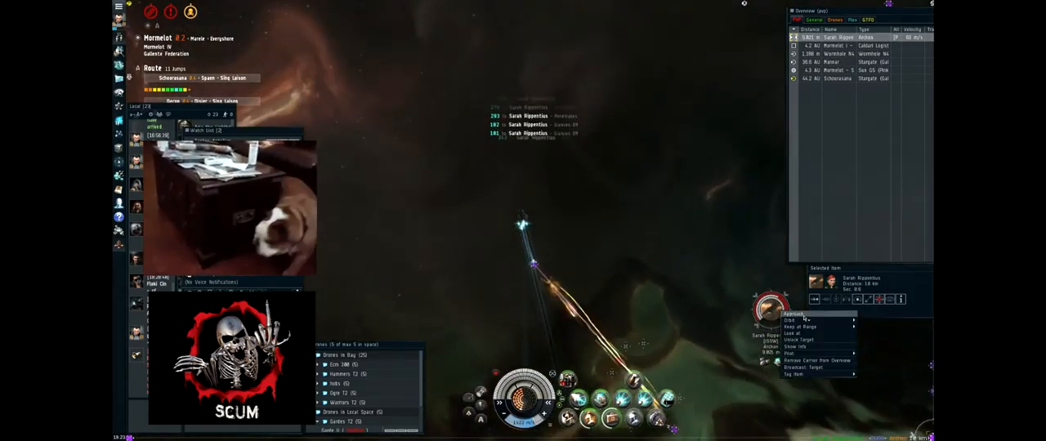
# Approach the Archon carrier and reopen its target action menu
pyautogui.click(794, 313)
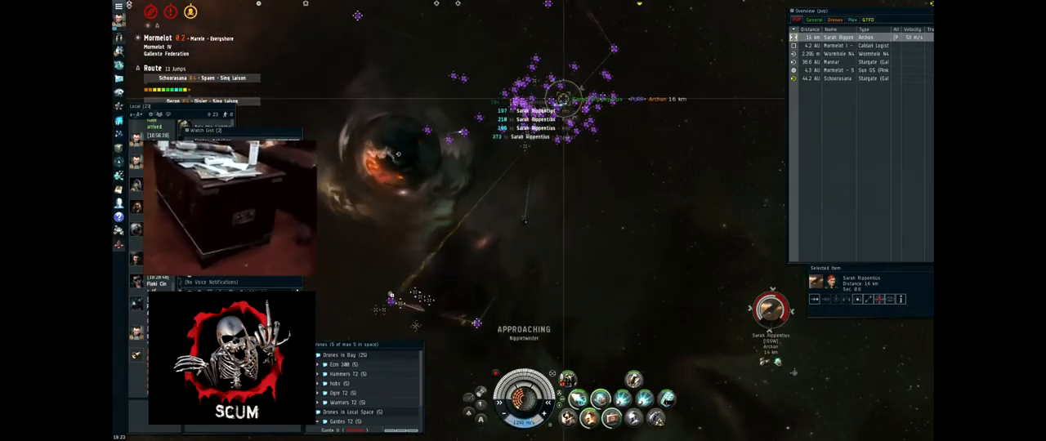
pyautogui.rightClick(772, 309)
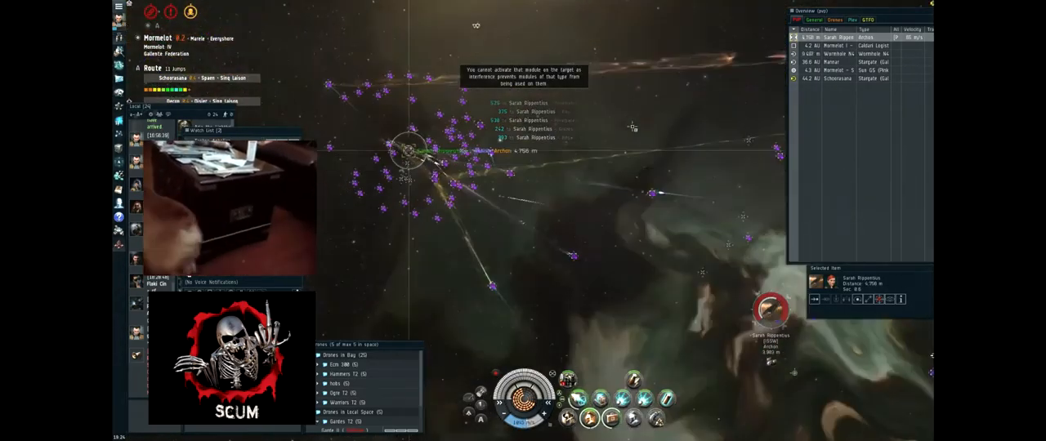
# Re-approach the Archon, then bring up commands for the deployed drones
pyautogui.rightClick(772, 309)
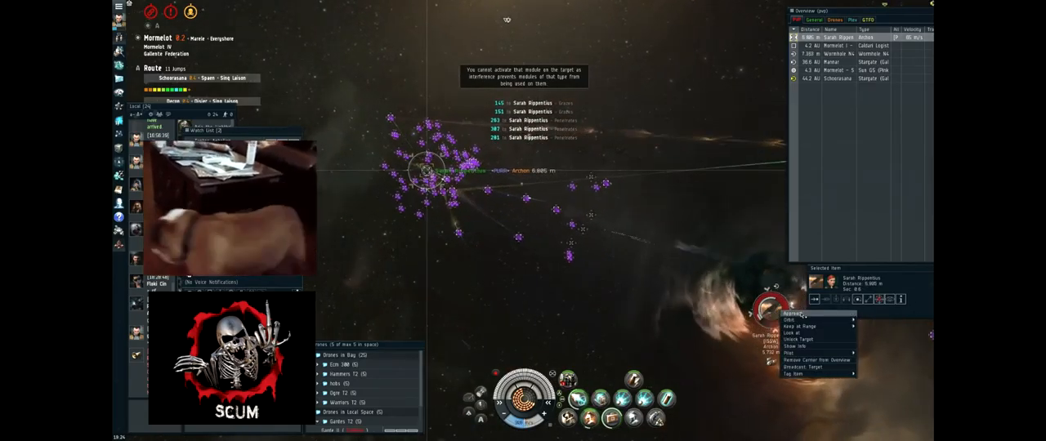
pyautogui.click(797, 315)
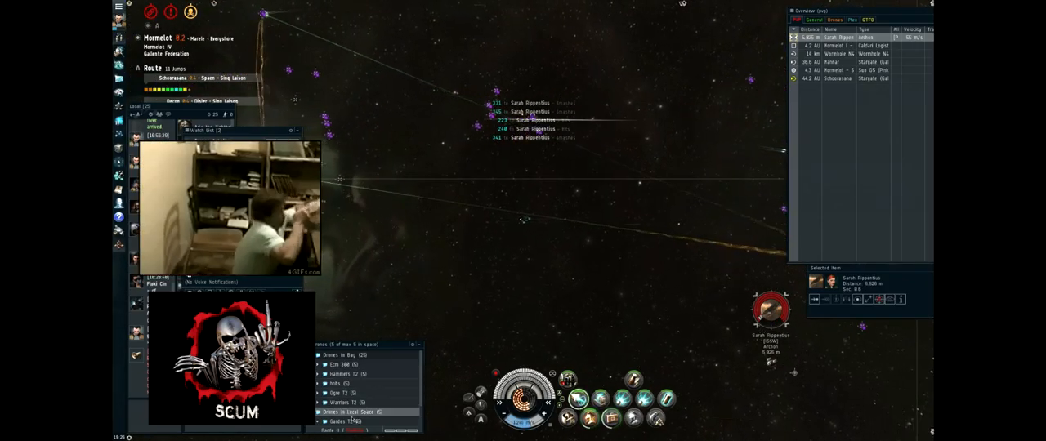
pyautogui.rightClick(343, 385)
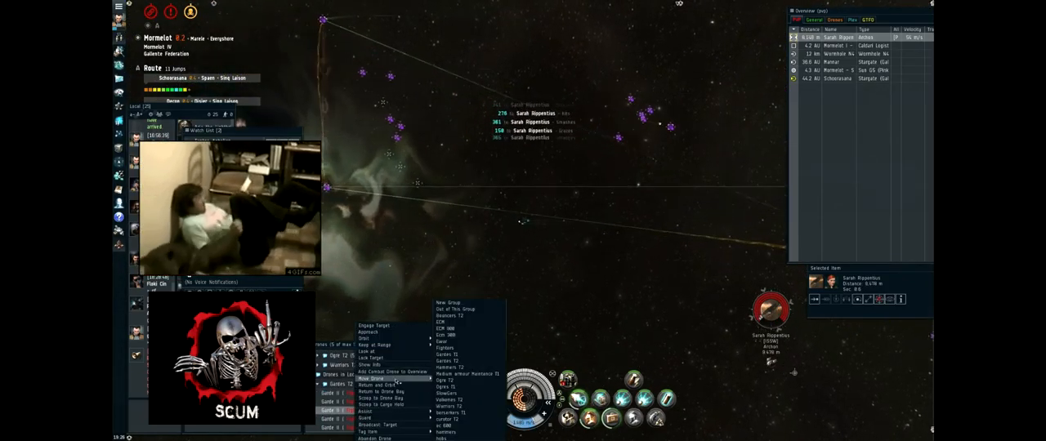